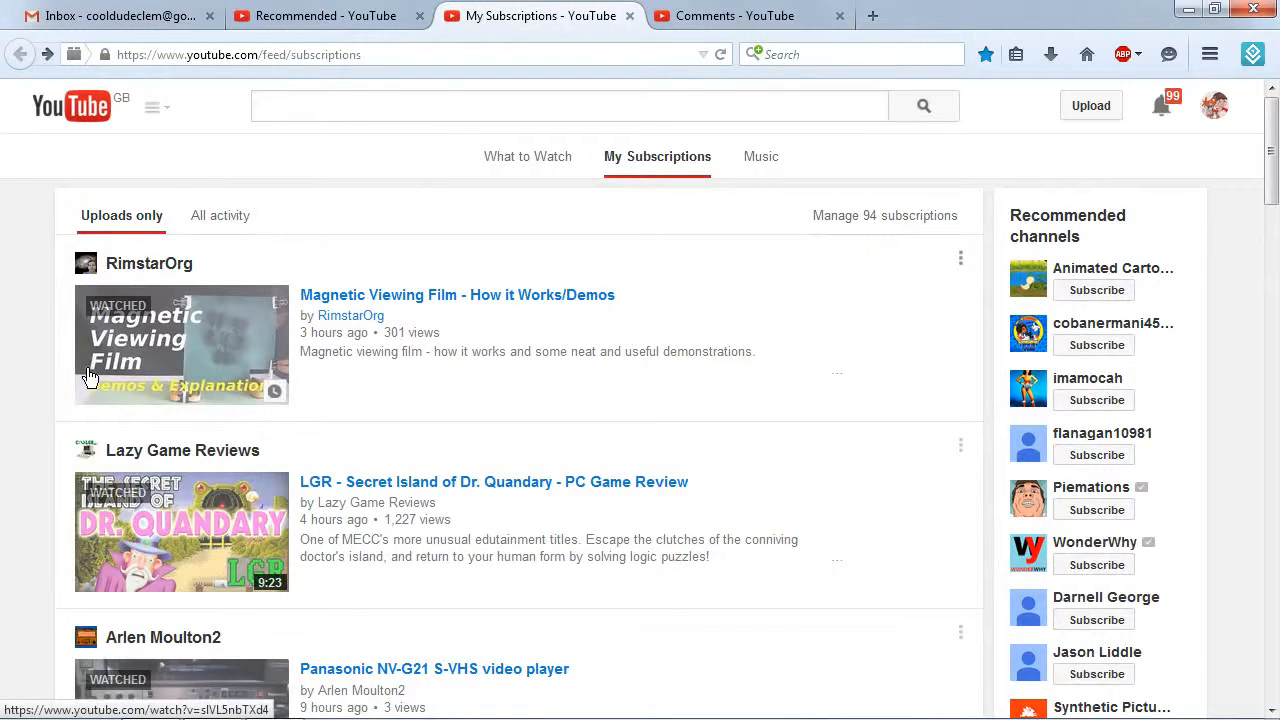
mouse_move(15, 625)
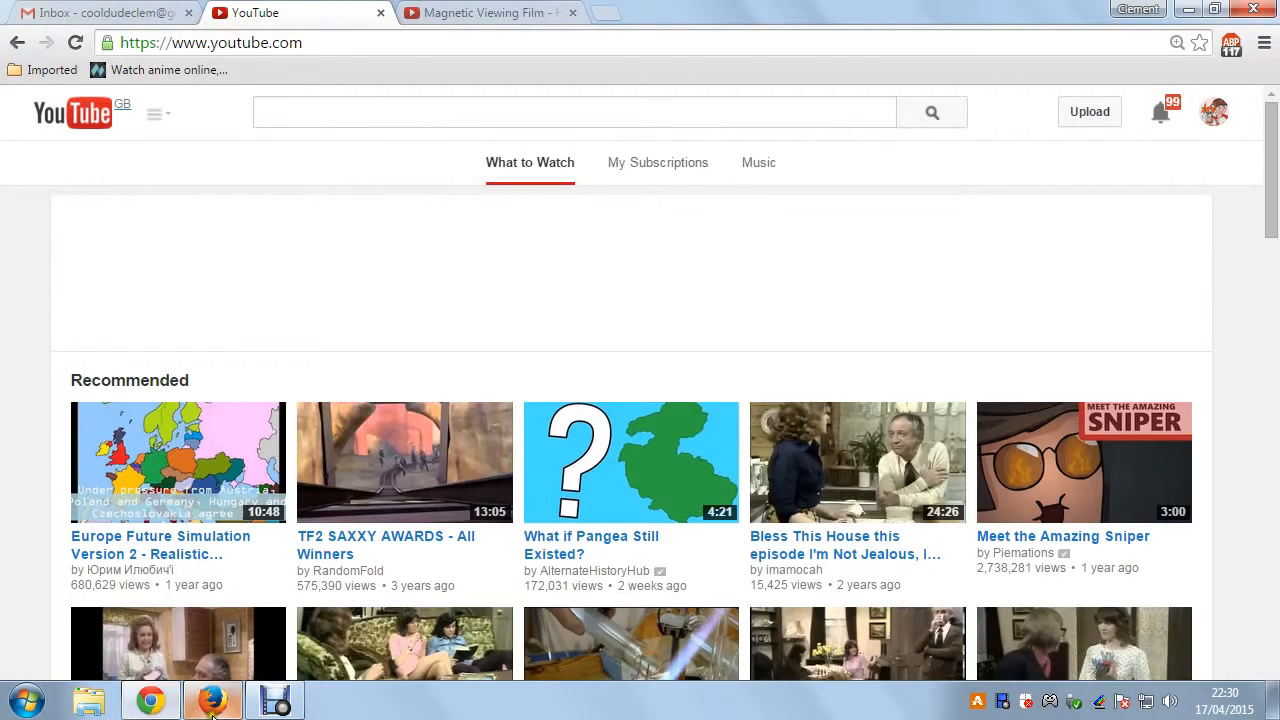
- Open the Magnetic Viewing Film video, watch it stall at 0:00, and launch Freemake Video Downloader
left_click(657, 162)
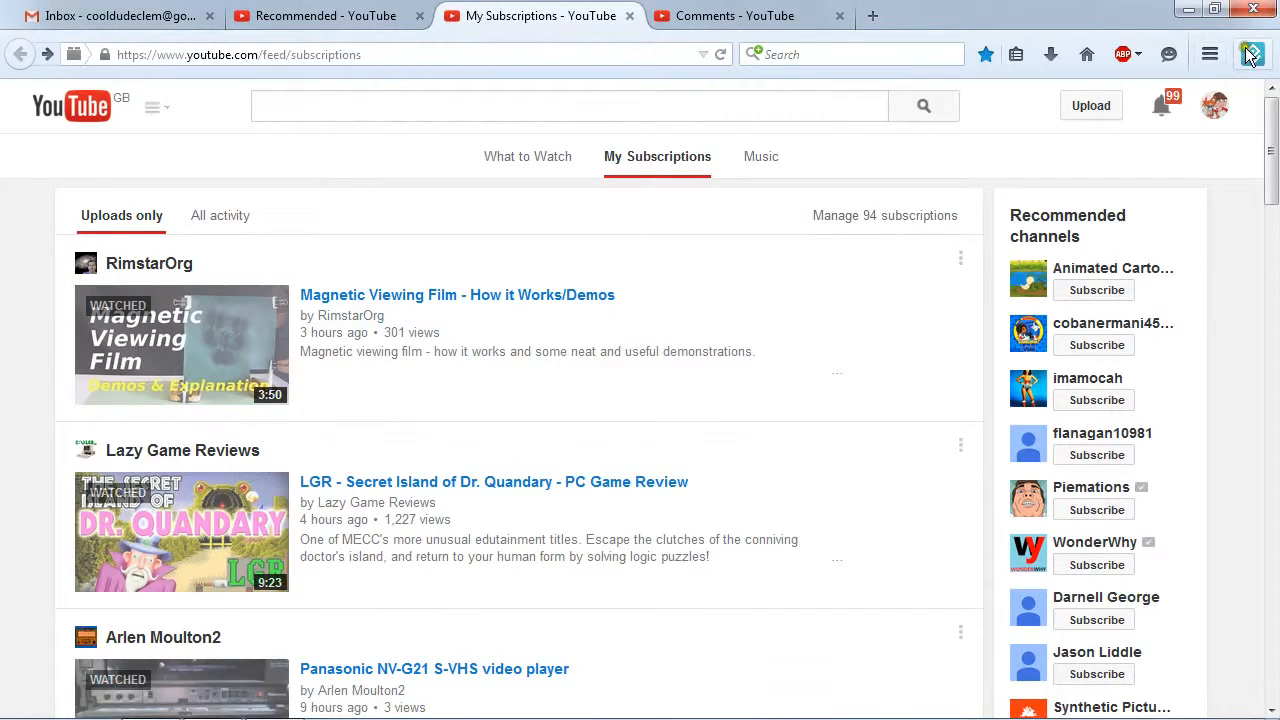
mouse_move(1252, 54)
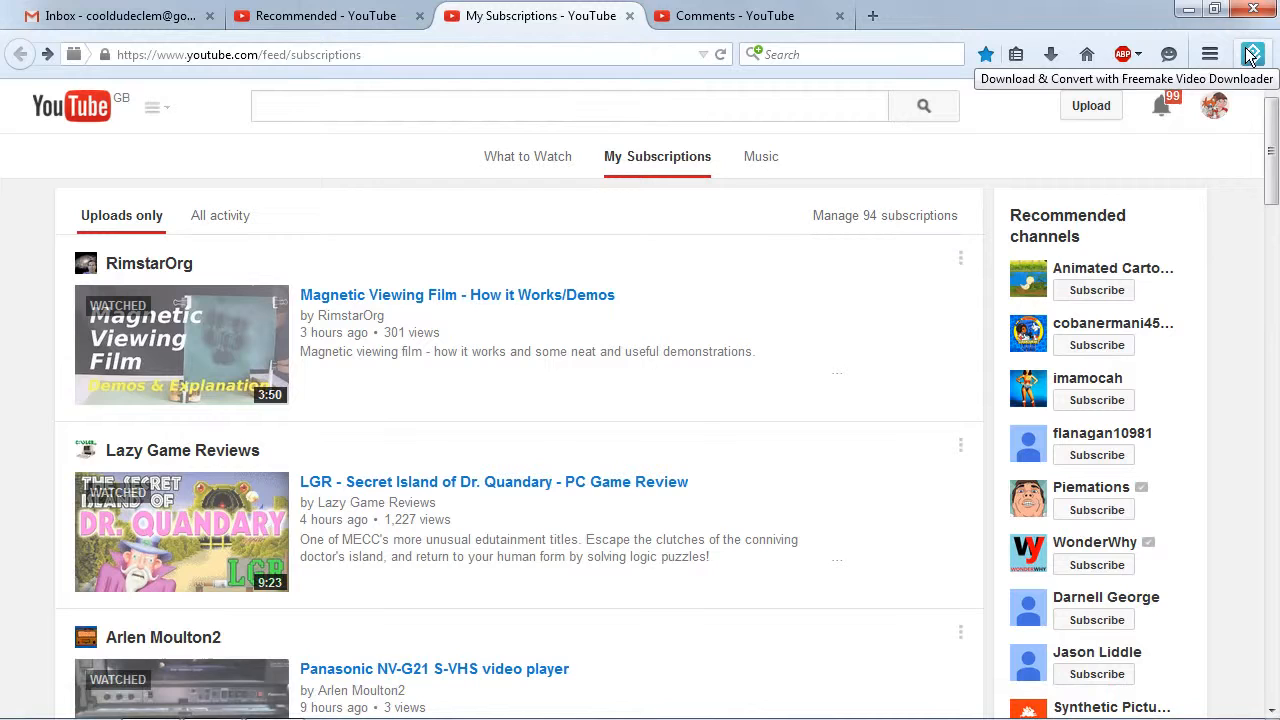
mouse_move(335, 280)
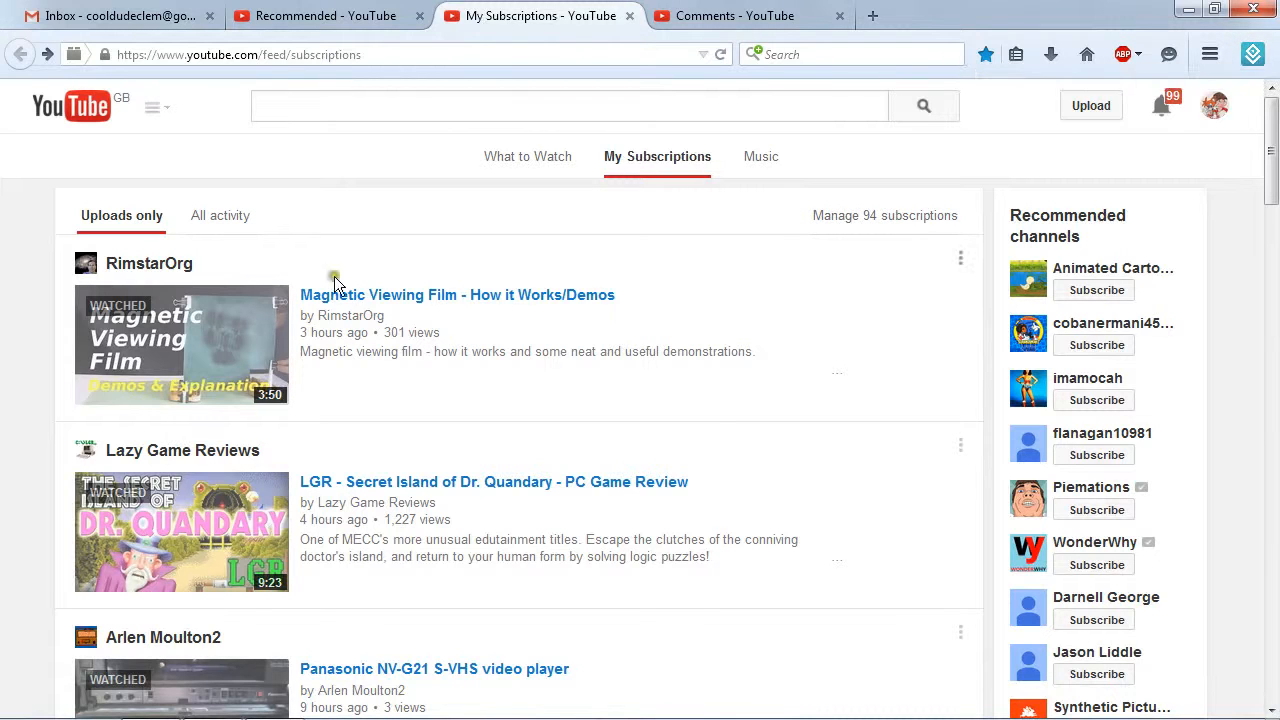
left_click(457, 294)
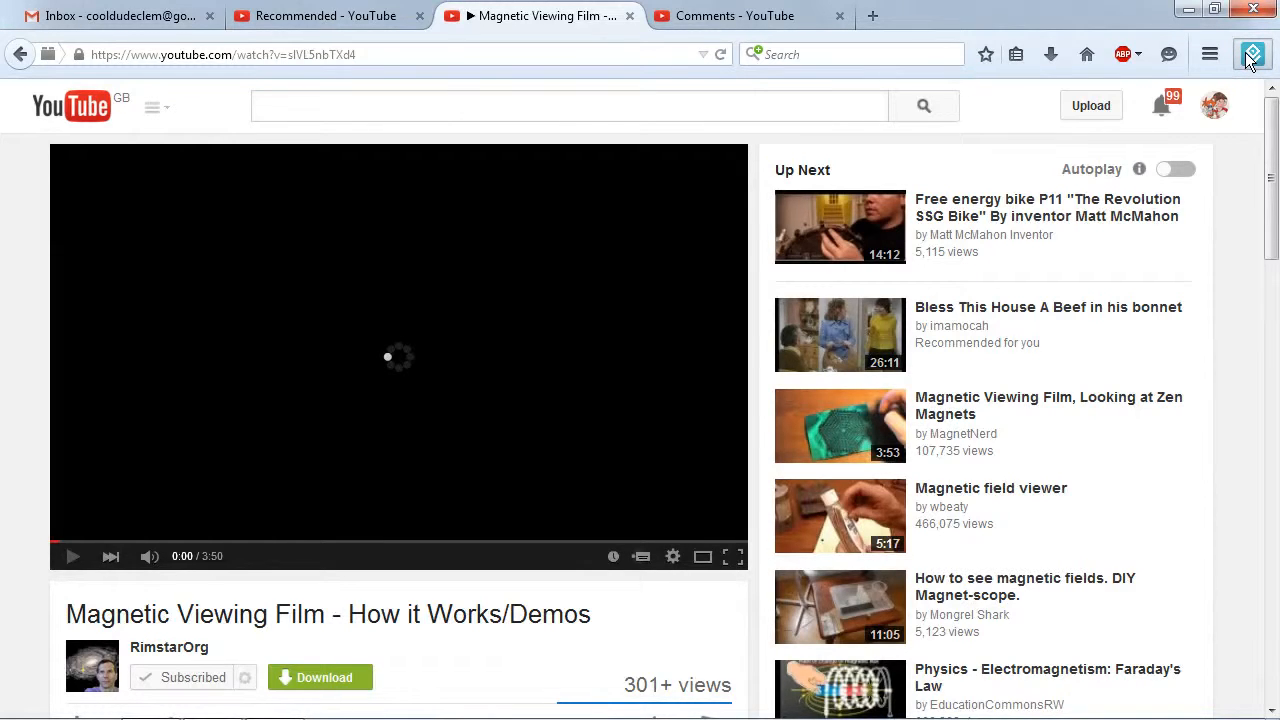
left_click(1252, 54)
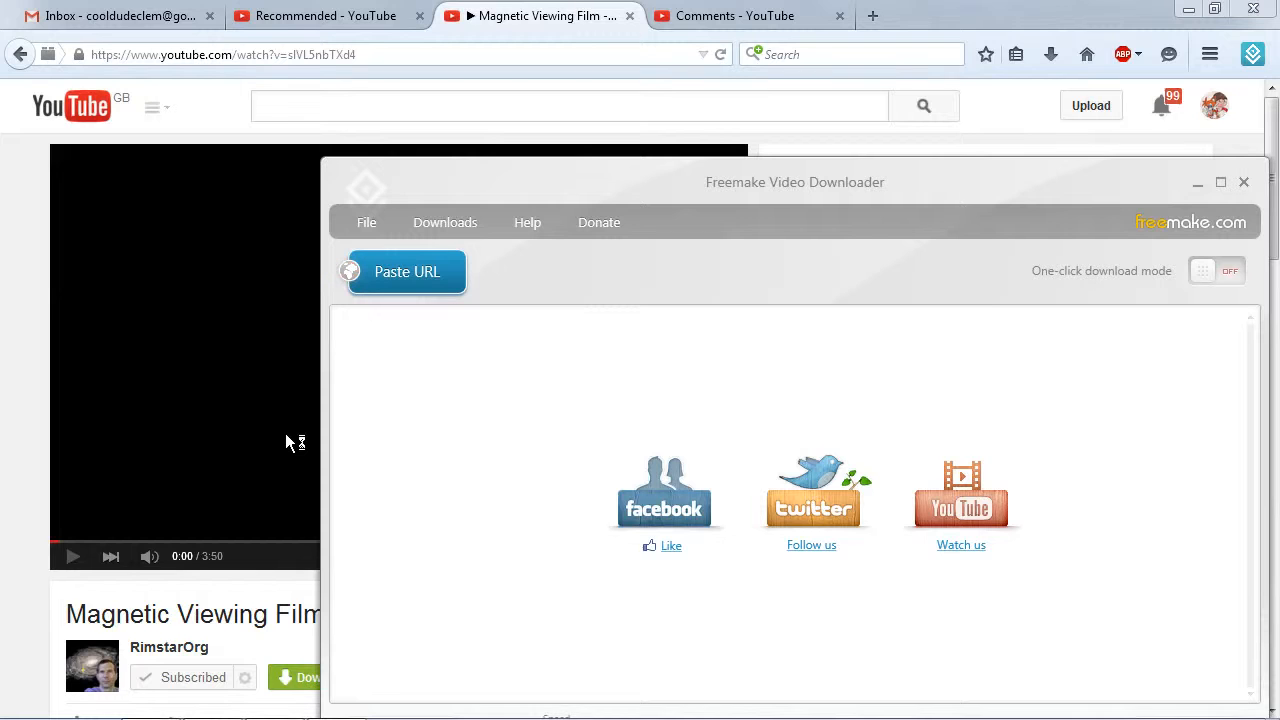
- Paste the Magnetic Viewing Film link into Freemake, review qualities up to 720p, and close without downloading
left_click(406, 271)
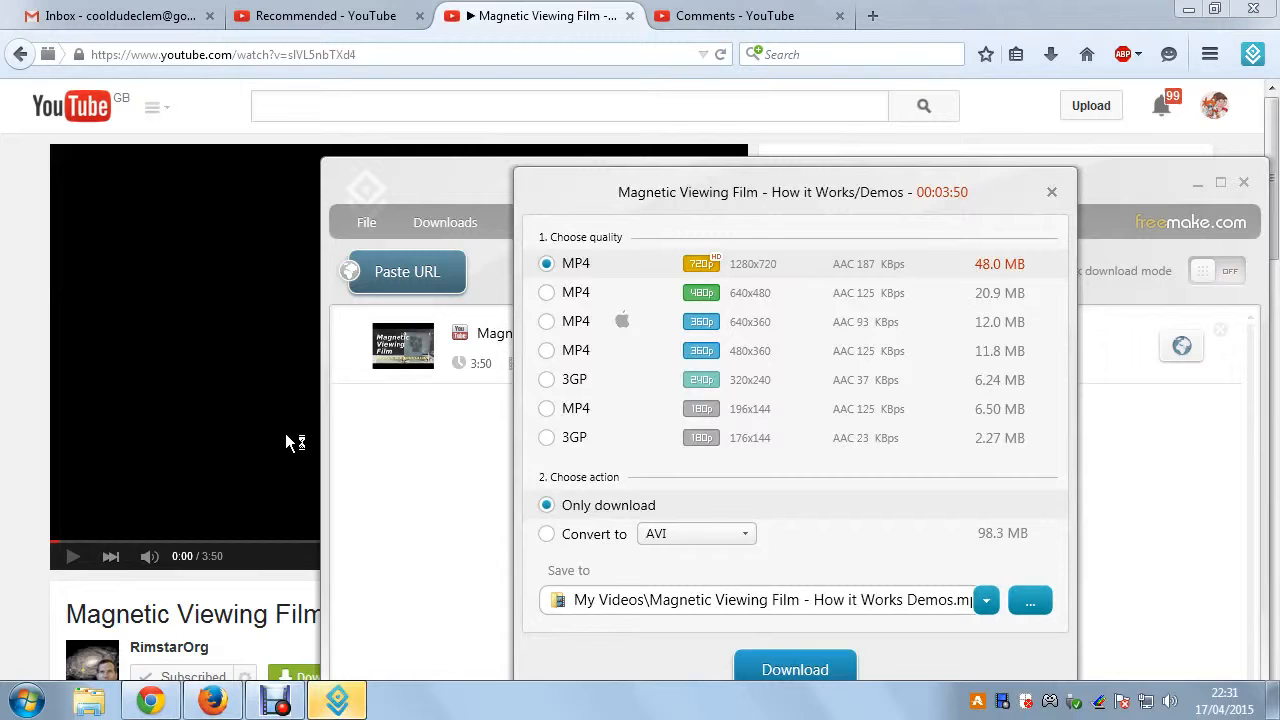
mouse_move(990, 200)
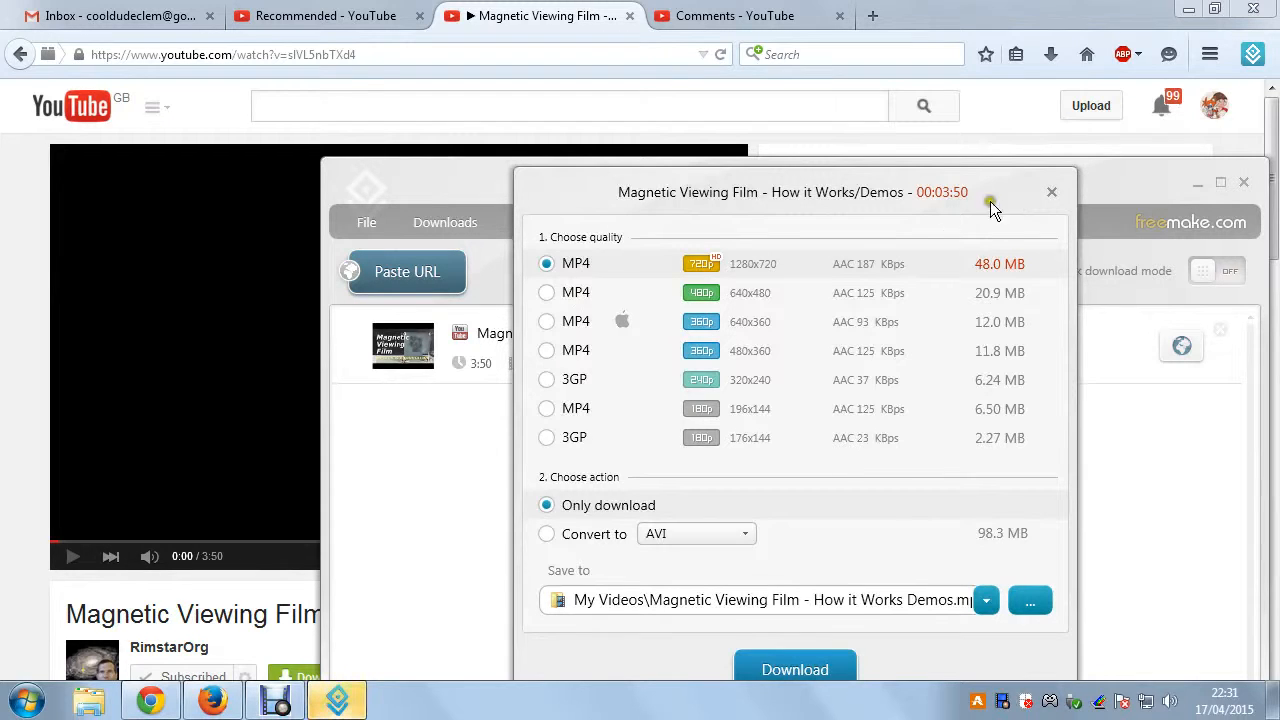
left_click(1051, 191)
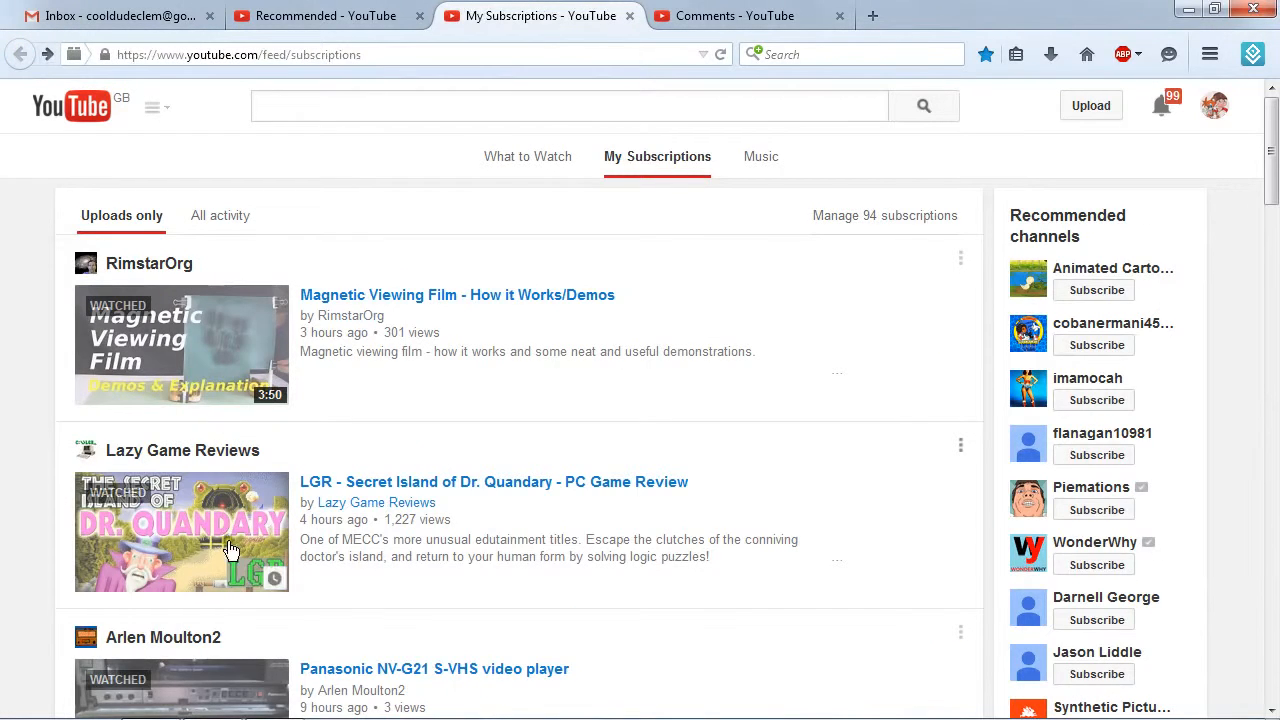
- Open the Panasonic NV-G21 S-VHS video, watch it stay loading, and go back
scroll("down", 3)
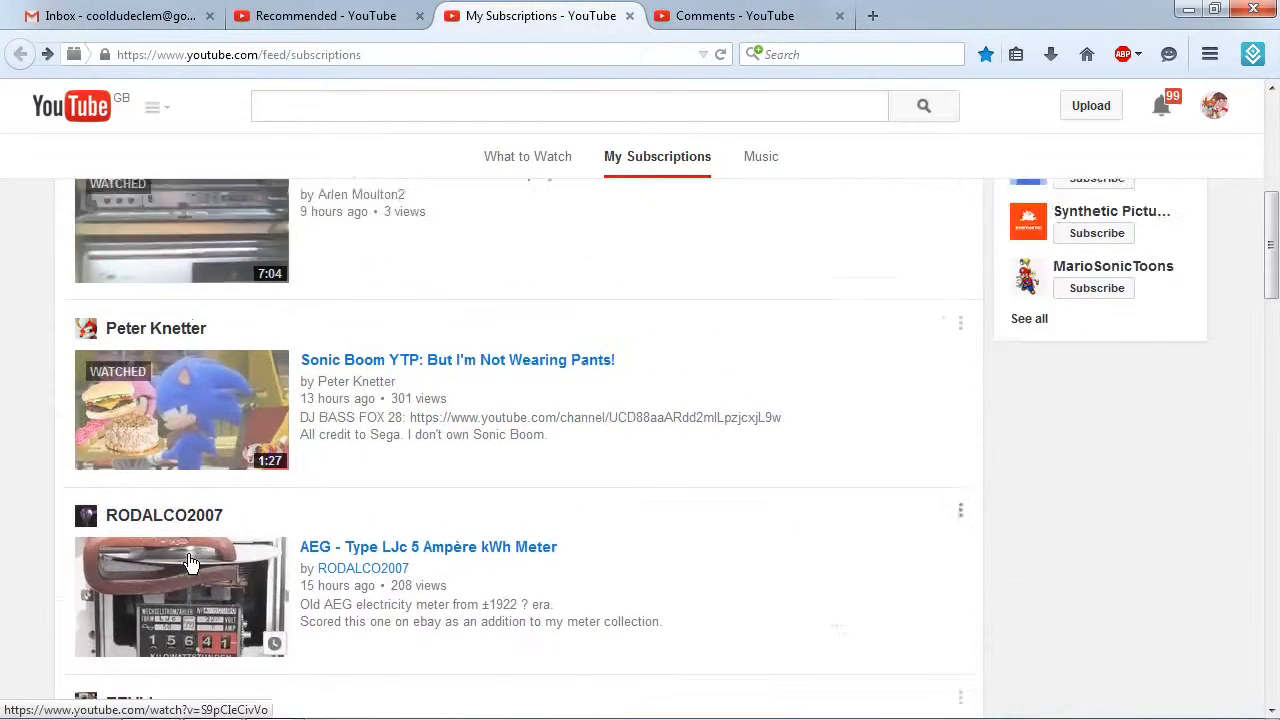
scroll("up", 3)
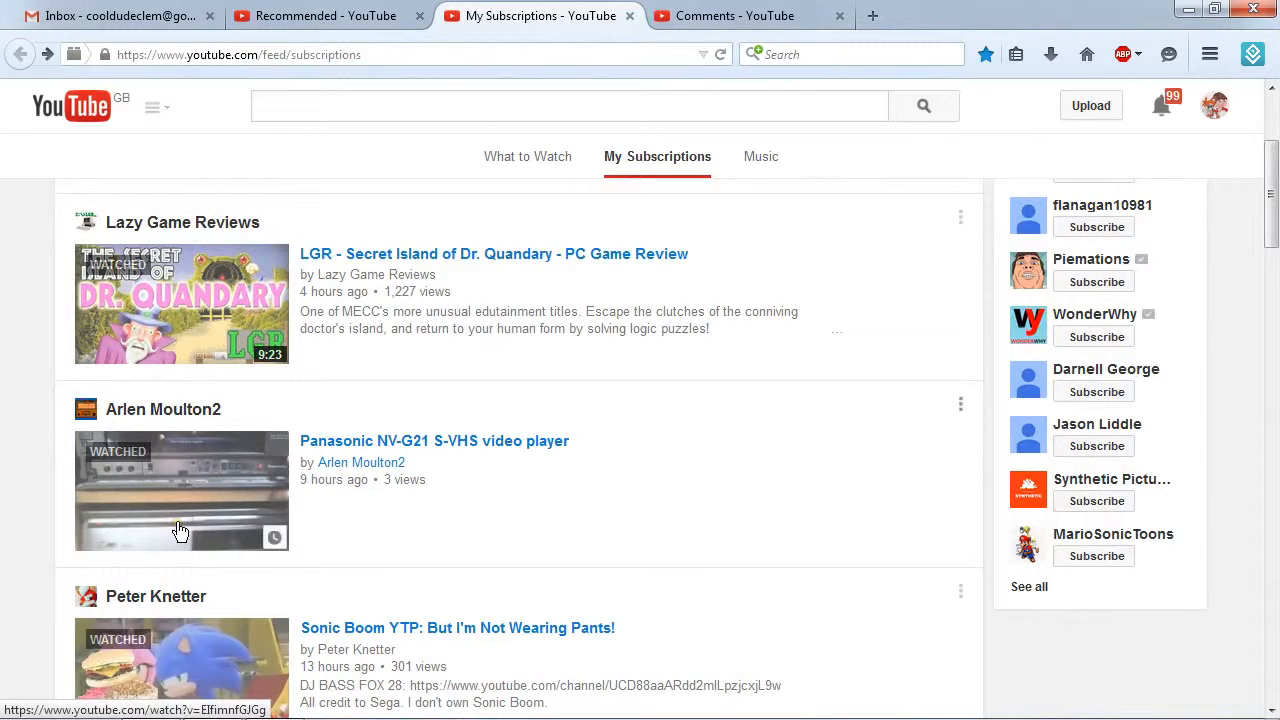
left_click(181, 490)
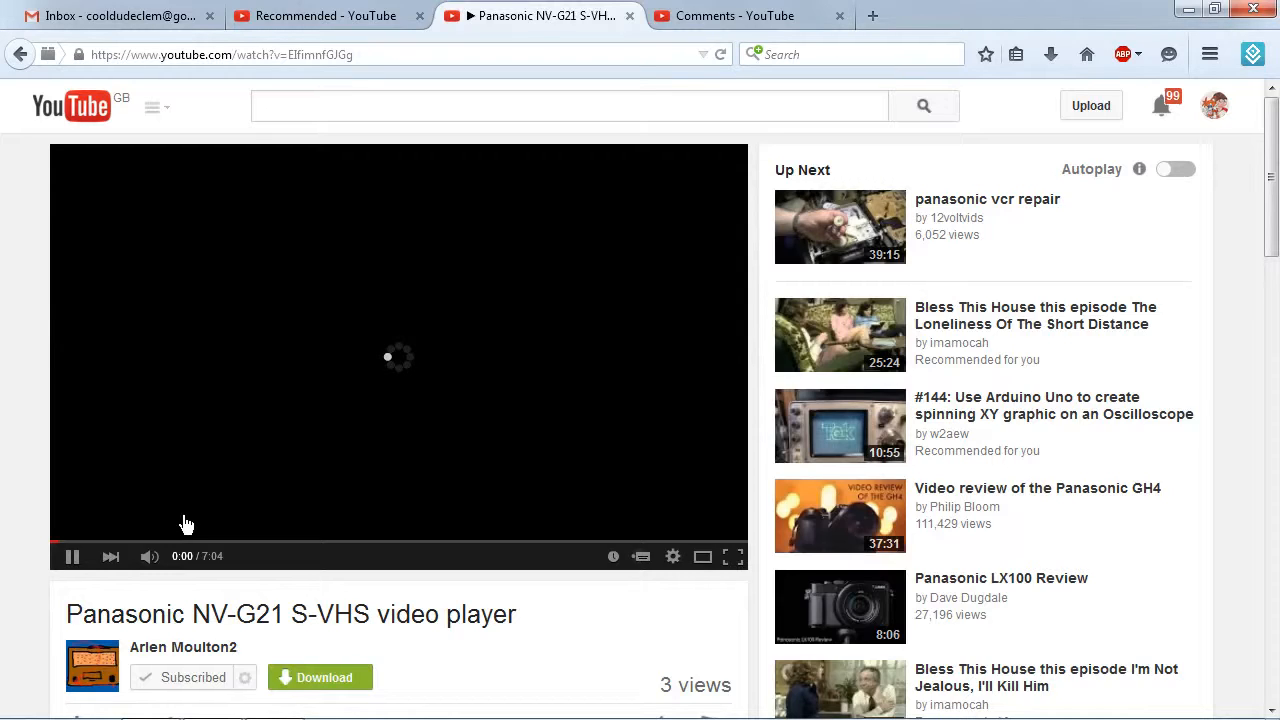
mouse_move(78, 188)
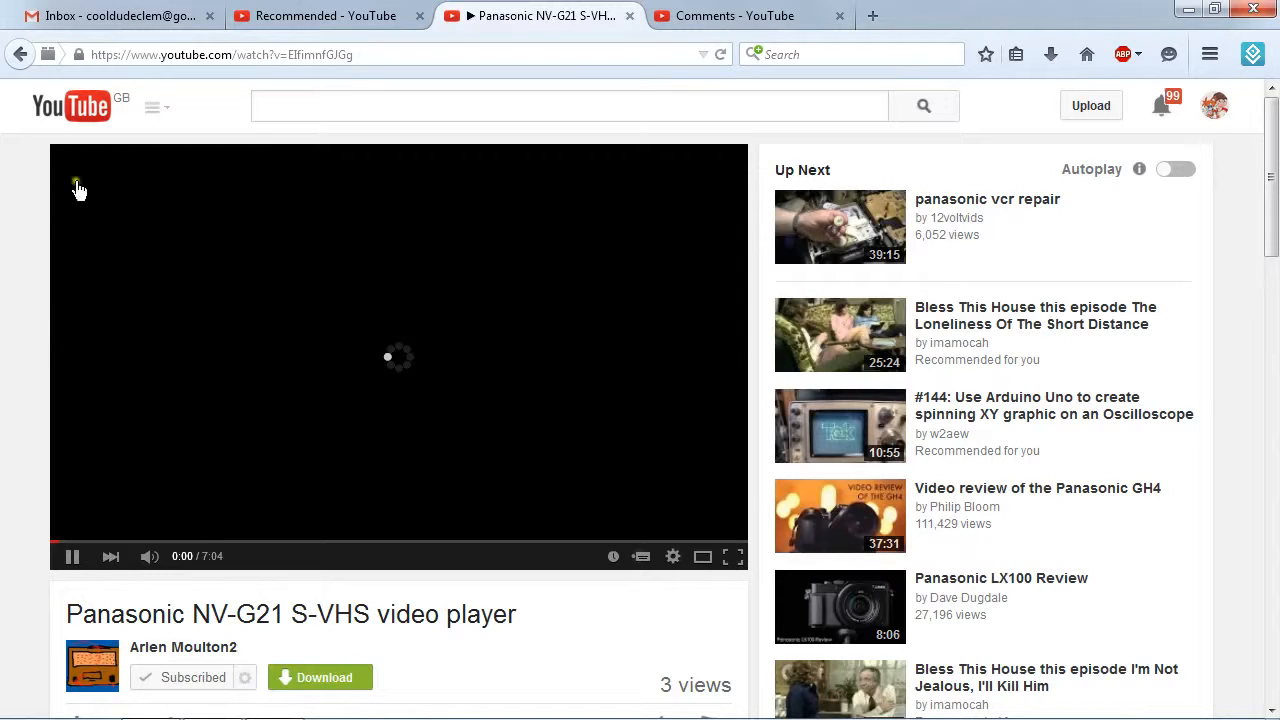
mouse_move(19, 54)
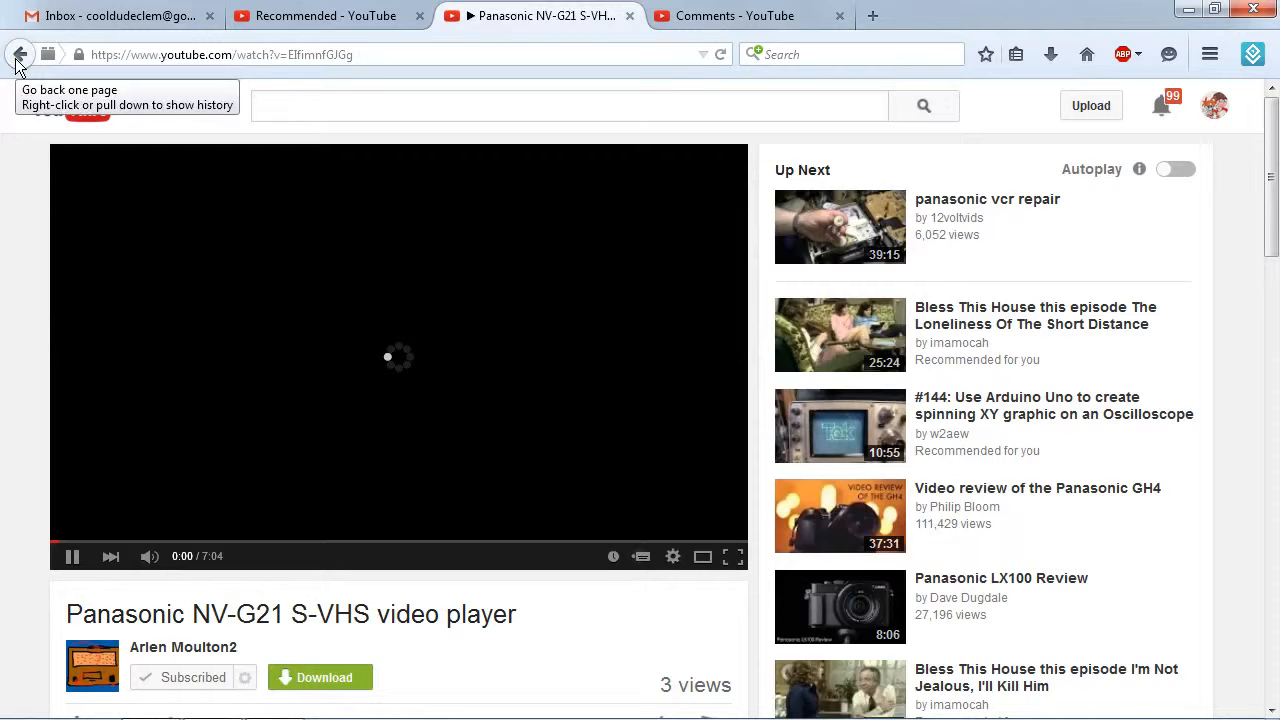
left_click(18, 54)
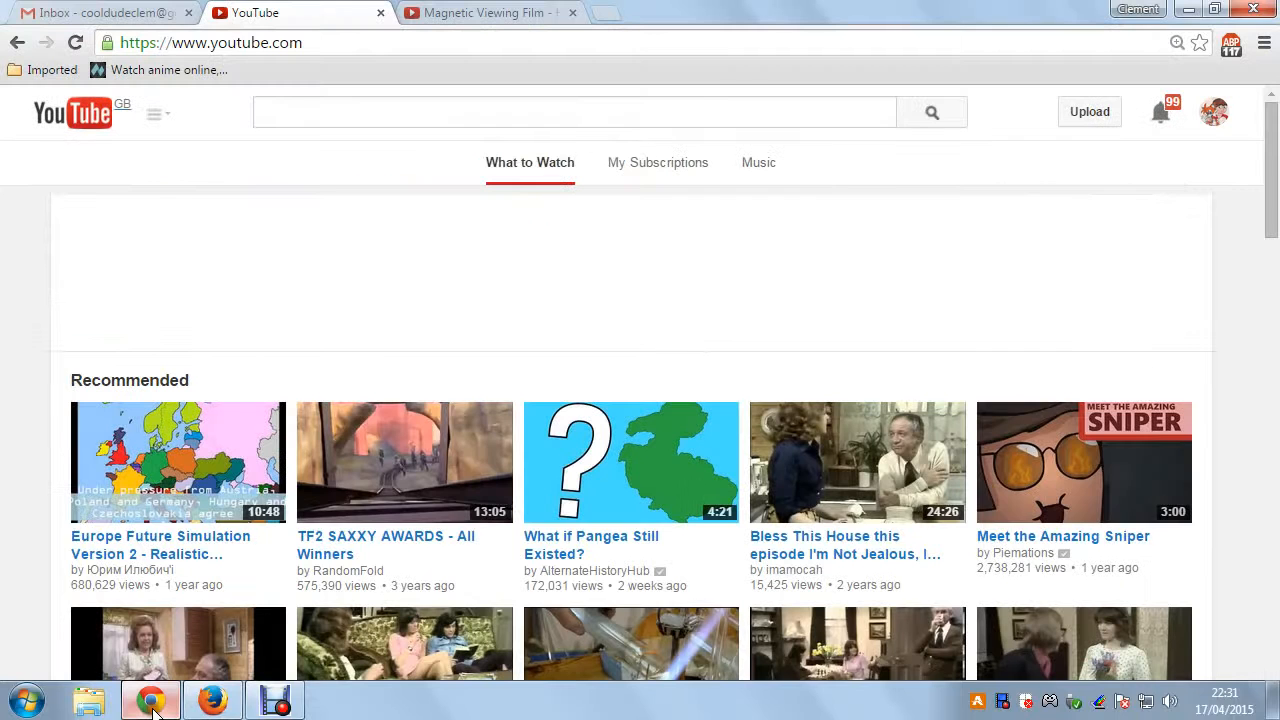
- In Chrome, play the Sonic Boom YTP video from subscriptions, pause it, and return home
left_click(658, 162)
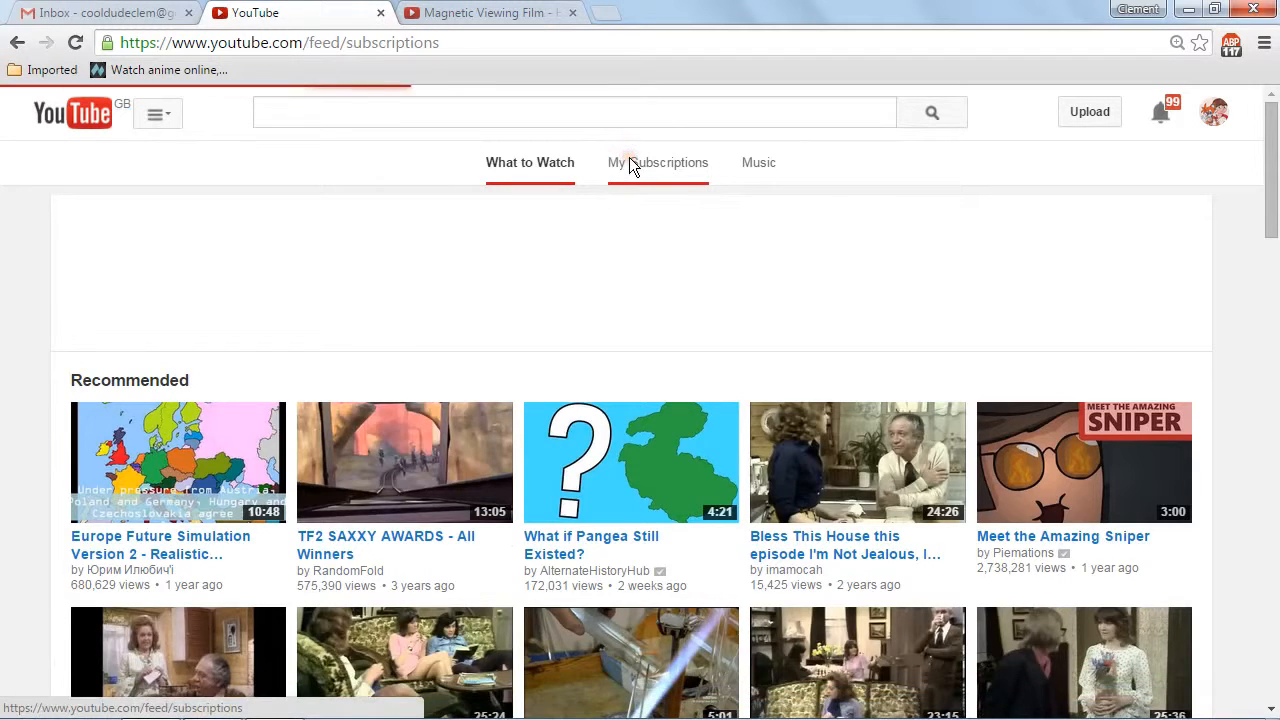
left_click(657, 162)
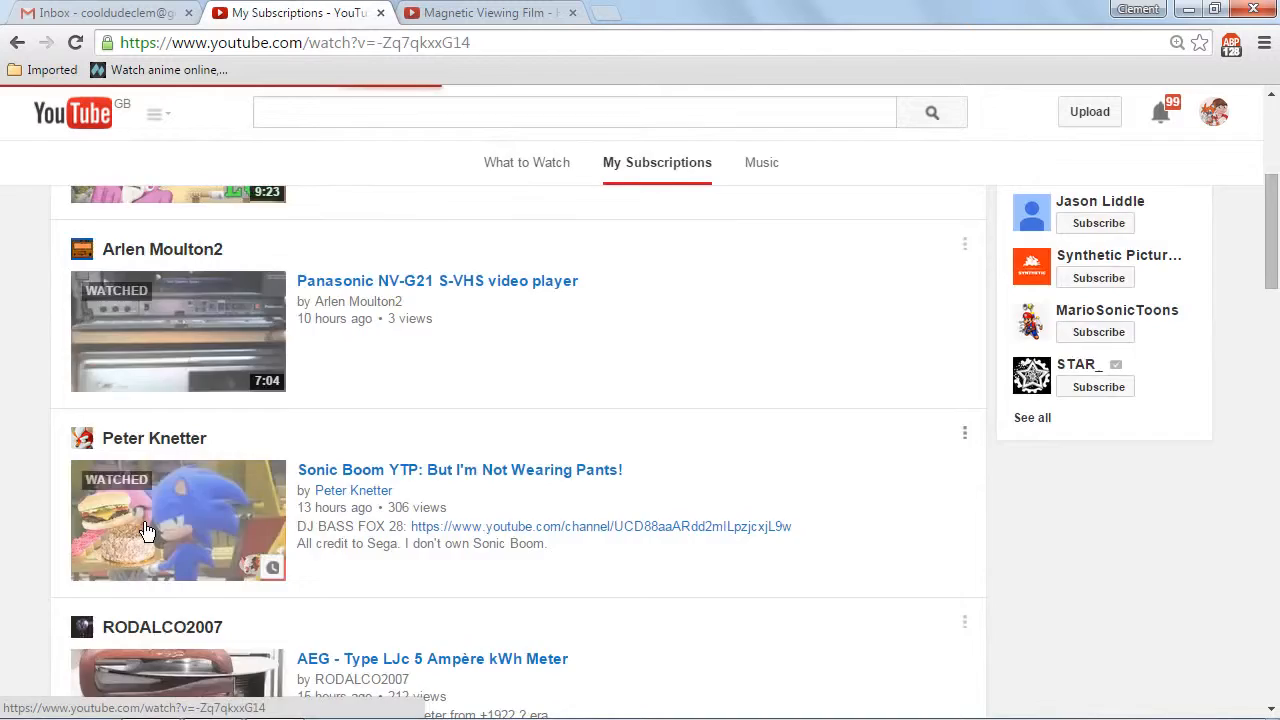
left_click(177, 520)
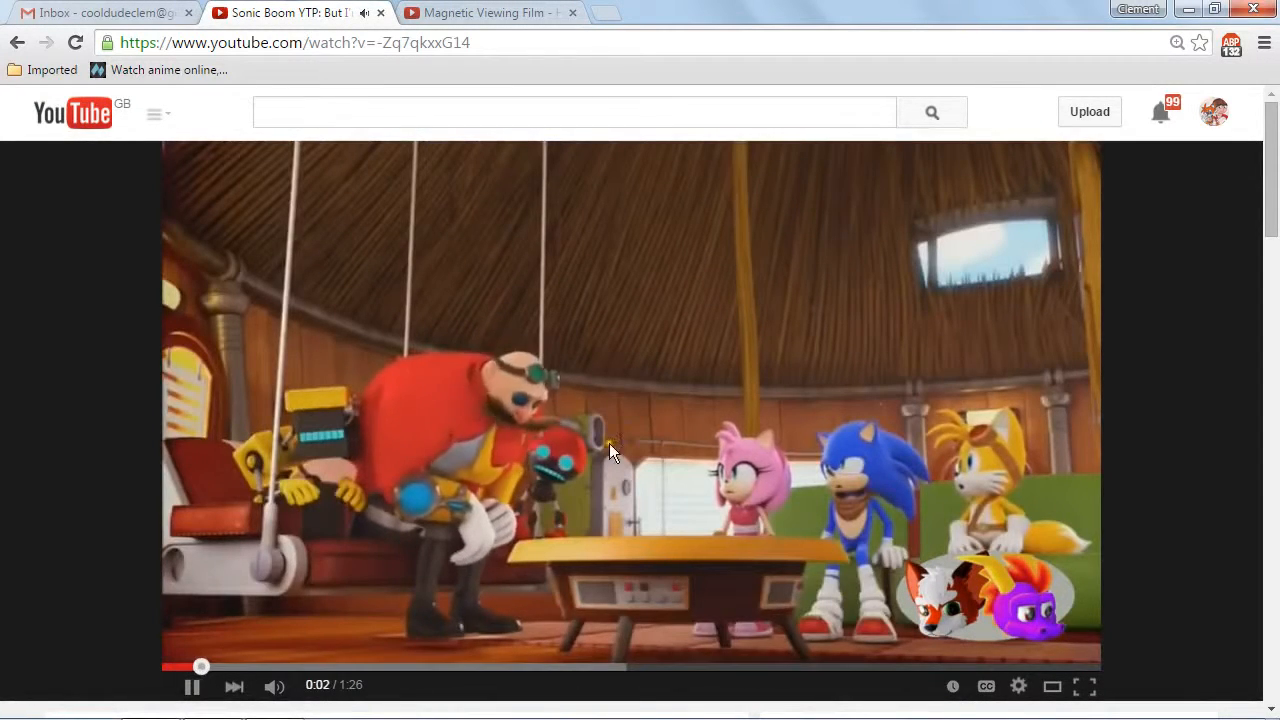
left_click(192, 687)
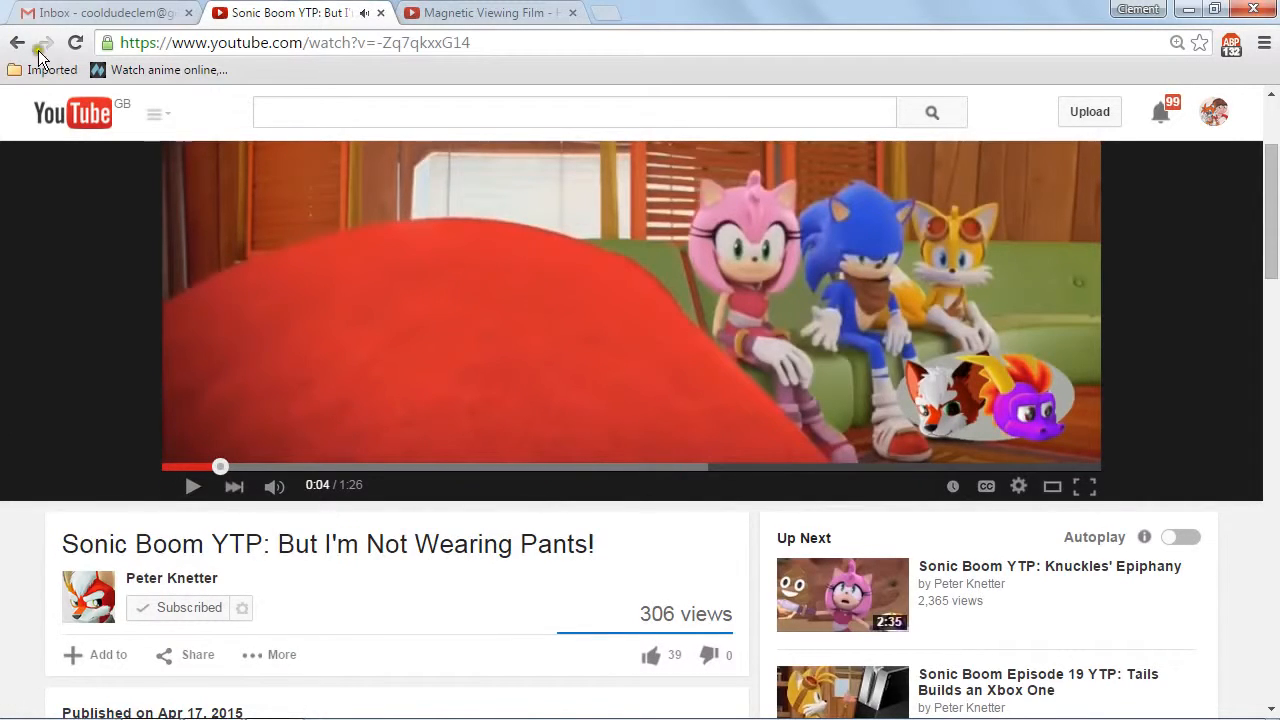
left_click(72, 112)
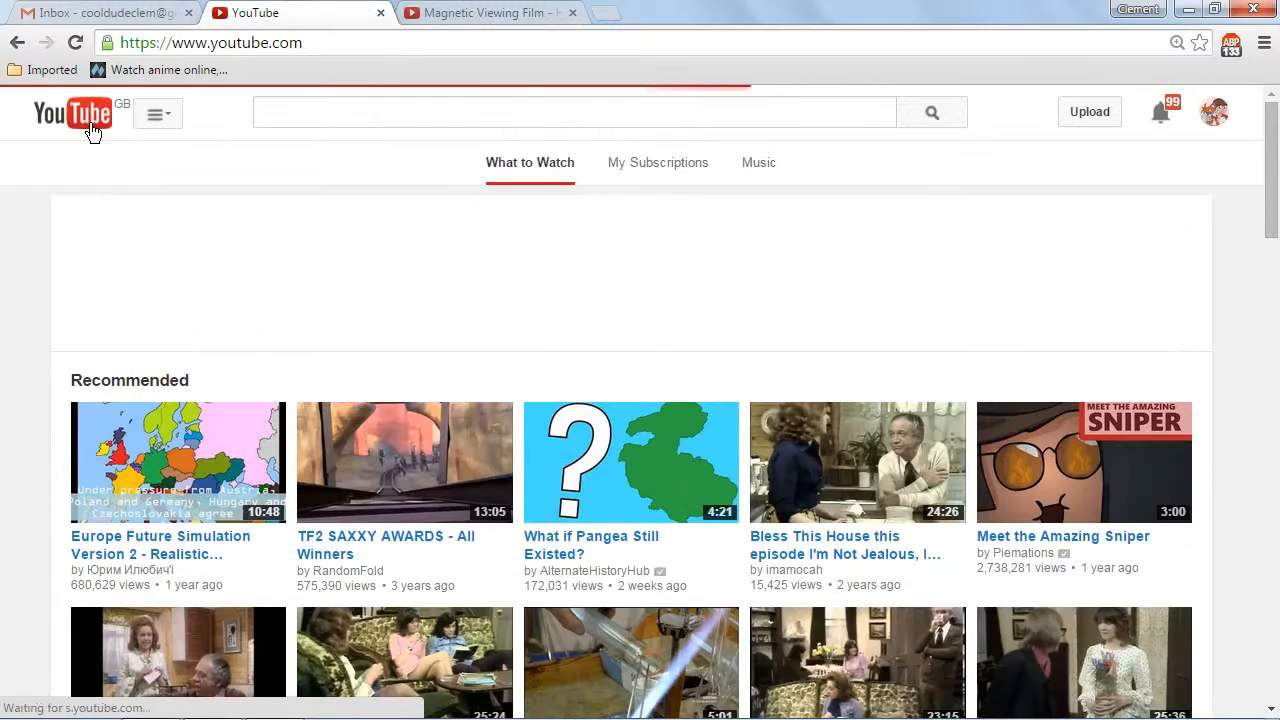